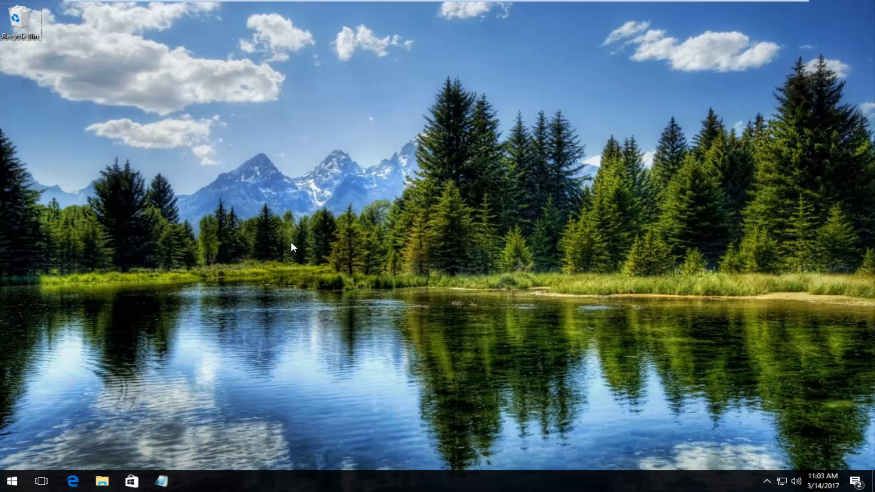
{"action": "mouse_move", "coordinate": [391, 242]}
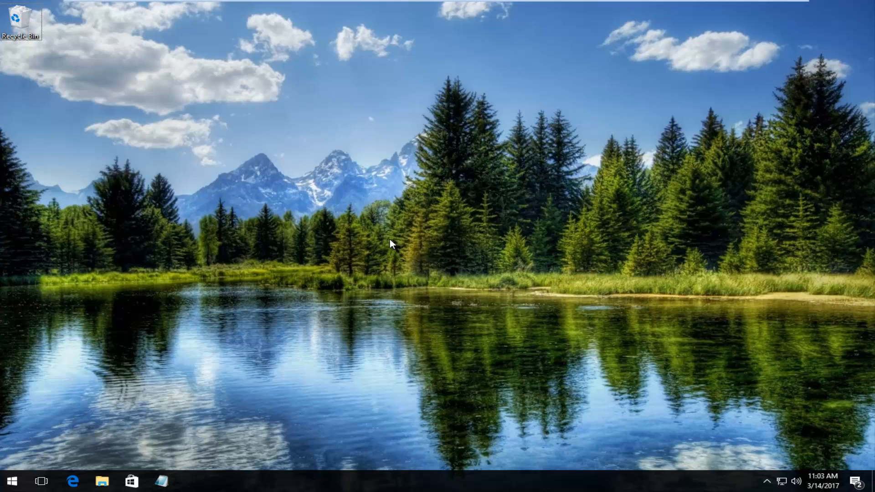
{"action": "mouse_move", "coordinate": [190, 323]}
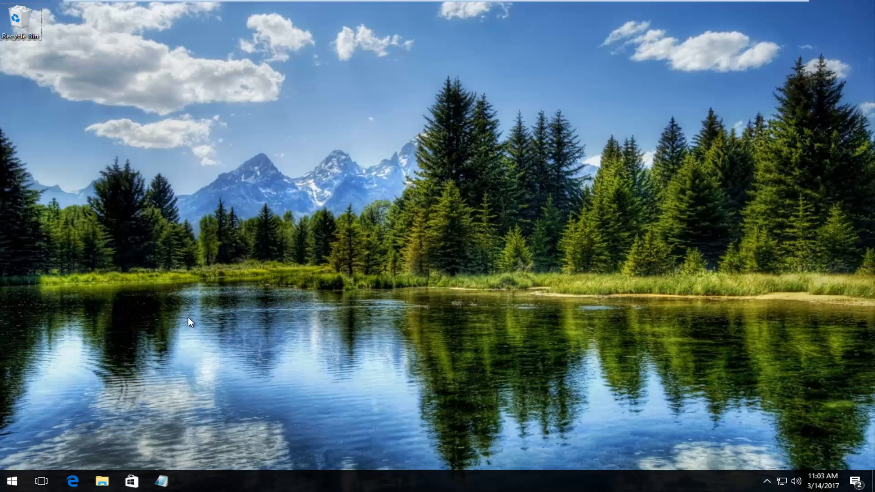
Search Start for 'password' and reach Settings > Sign-in options at the Password section.
{"action": "left_click", "coordinate": [12, 480]}
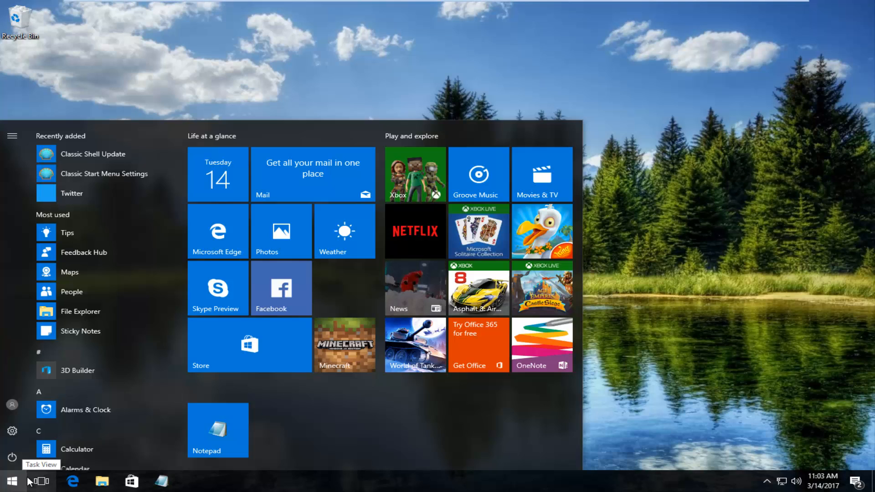
{"action": "type", "text": "password"}
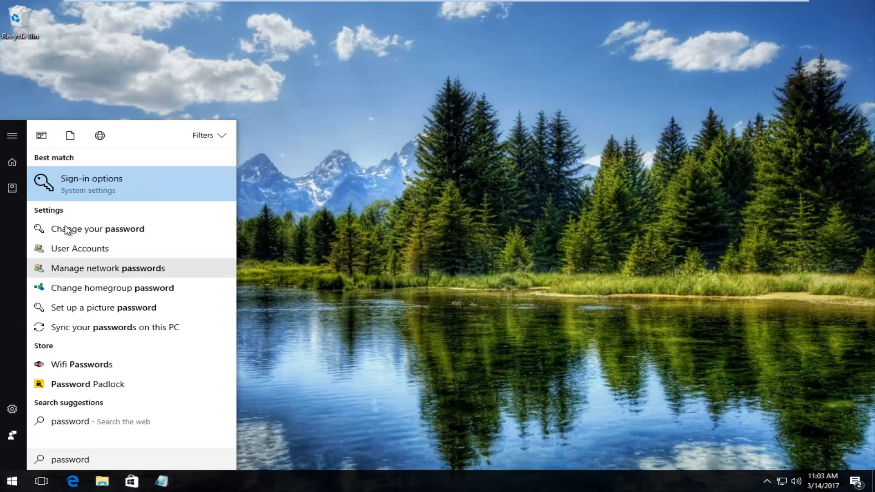
{"action": "mouse_move", "coordinate": [98, 229]}
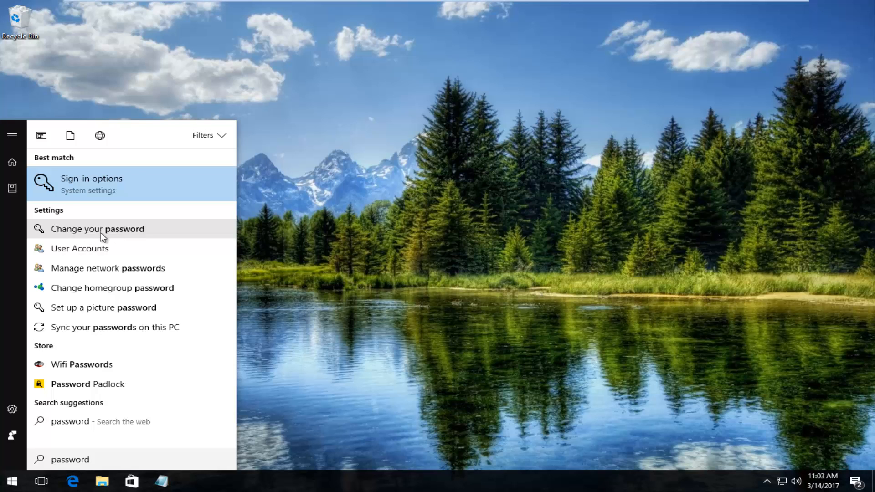
{"action": "mouse_move", "coordinate": [92, 233]}
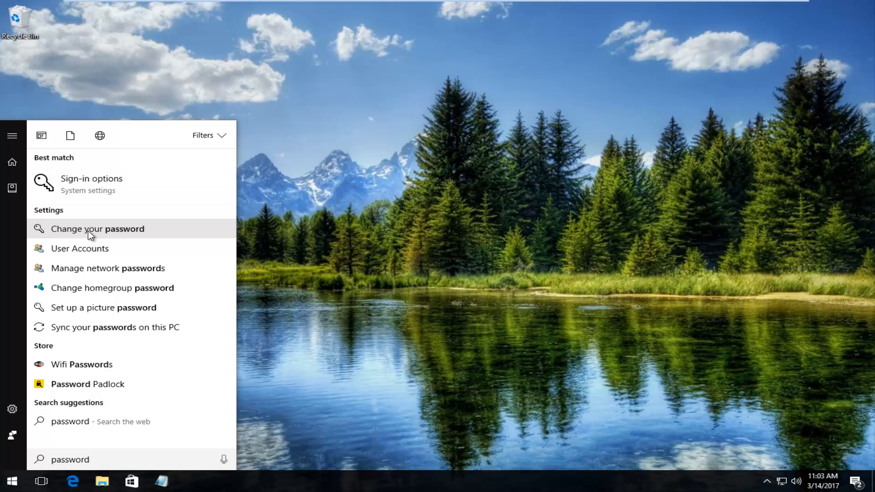
{"action": "left_click", "coordinate": [97, 228]}
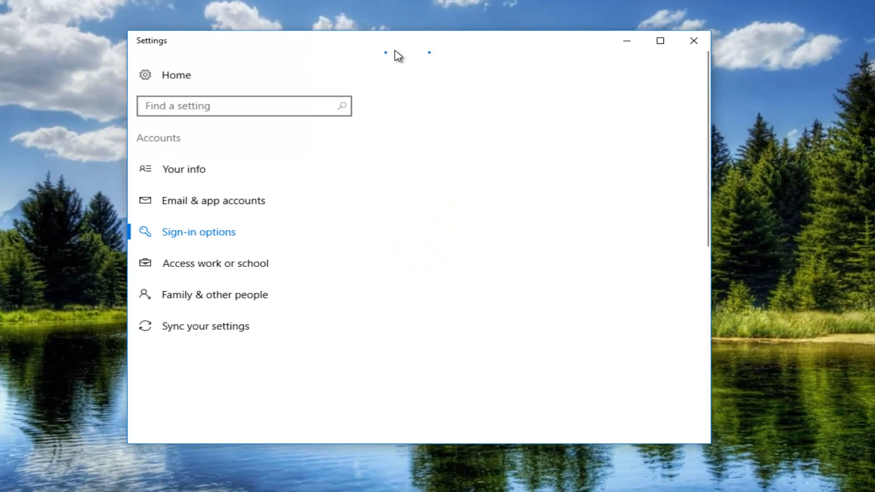
{"action": "left_click", "coordinate": [197, 232]}
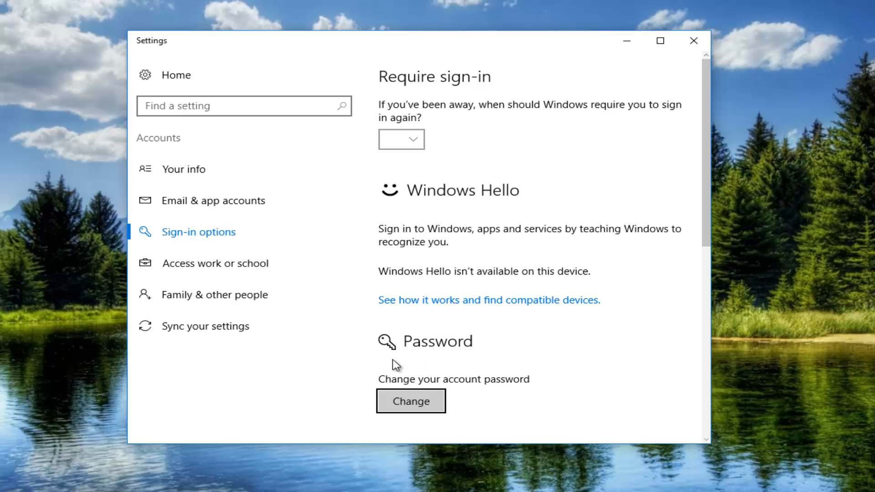
{"action": "mouse_move", "coordinate": [411, 400]}
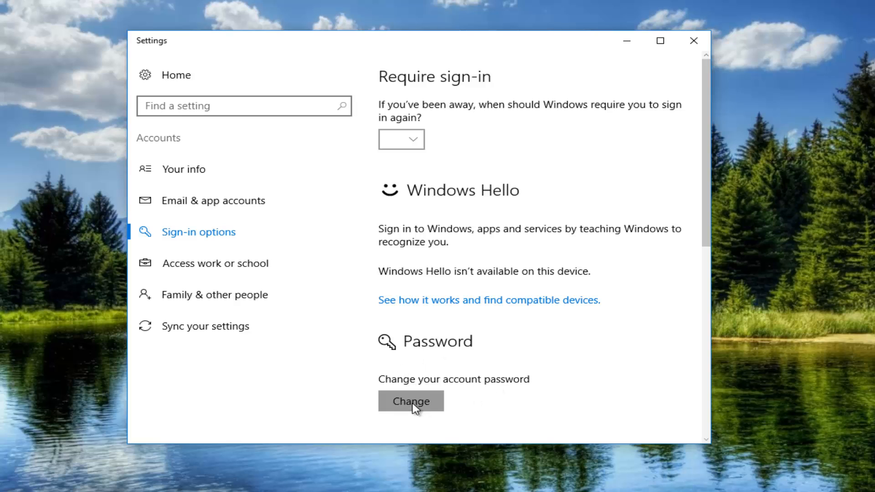
Begin Change under Password, confirm the current password, reach the new-password step, then cancel.
{"action": "left_click", "coordinate": [410, 401]}
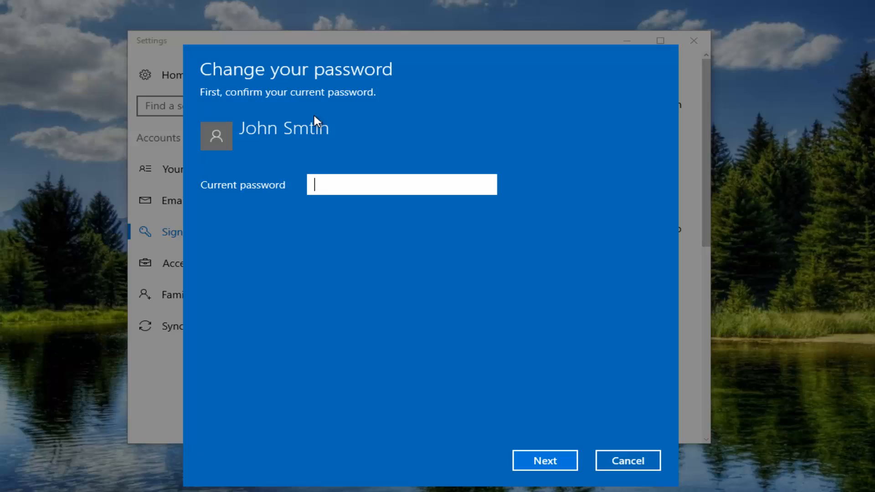
{"action": "type", "text": "password"}
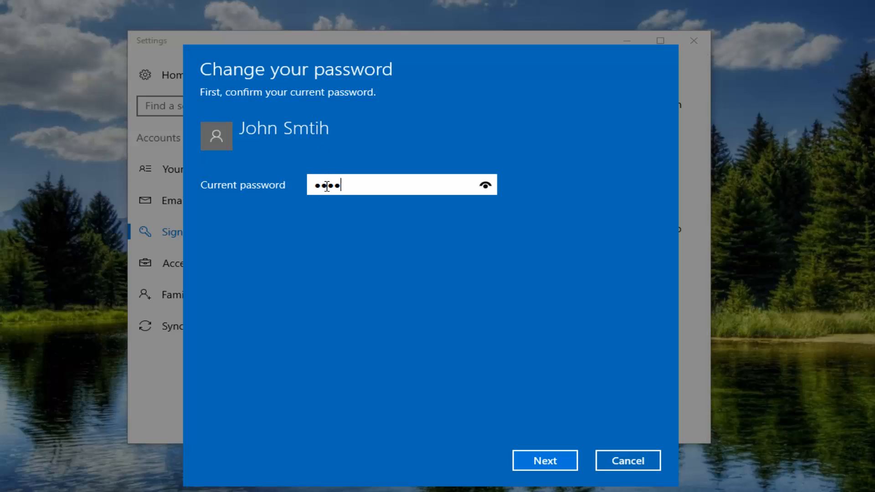
{"action": "type", "text": "password"}
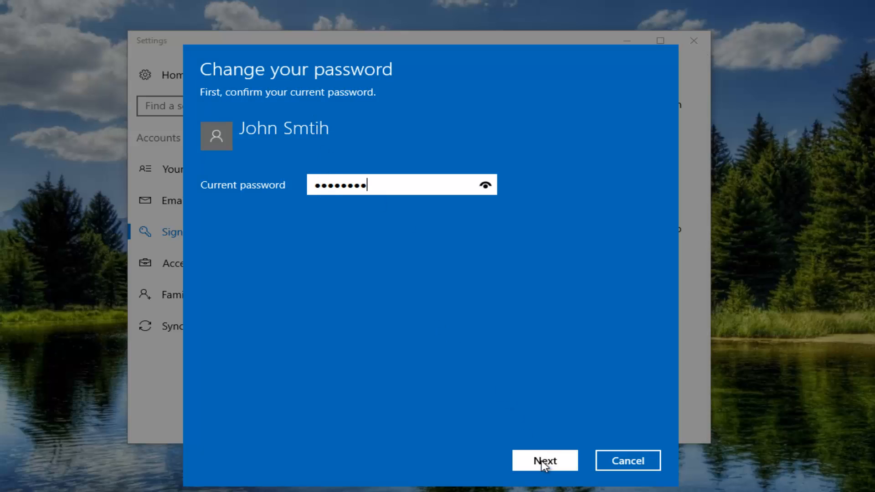
{"action": "left_click", "coordinate": [544, 460]}
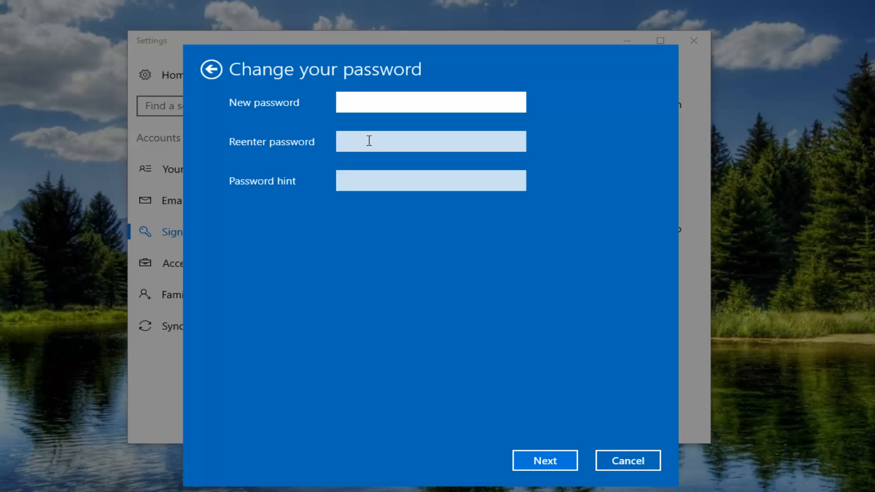
{"action": "left_click", "coordinate": [430, 142]}
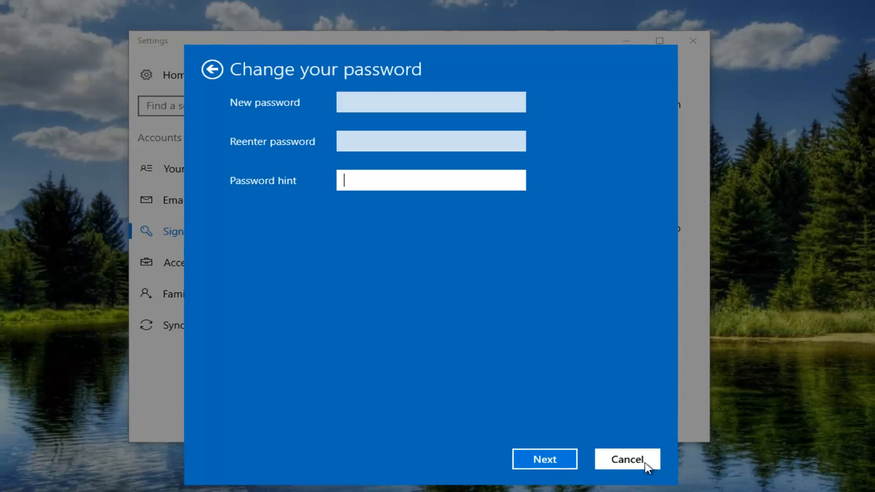
{"action": "left_click", "coordinate": [627, 459]}
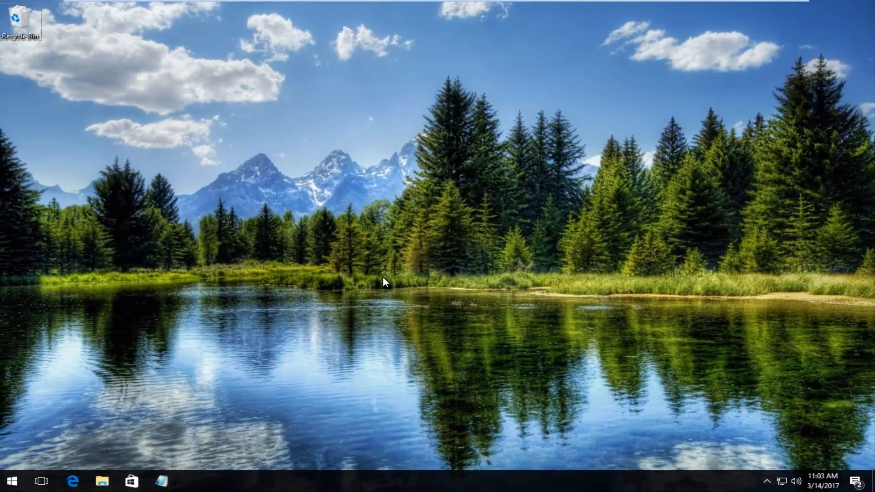
Bring up the Ctrl+Alt+Del security options screen.
{"action": "key", "text": "ctrl+alt+delete"}
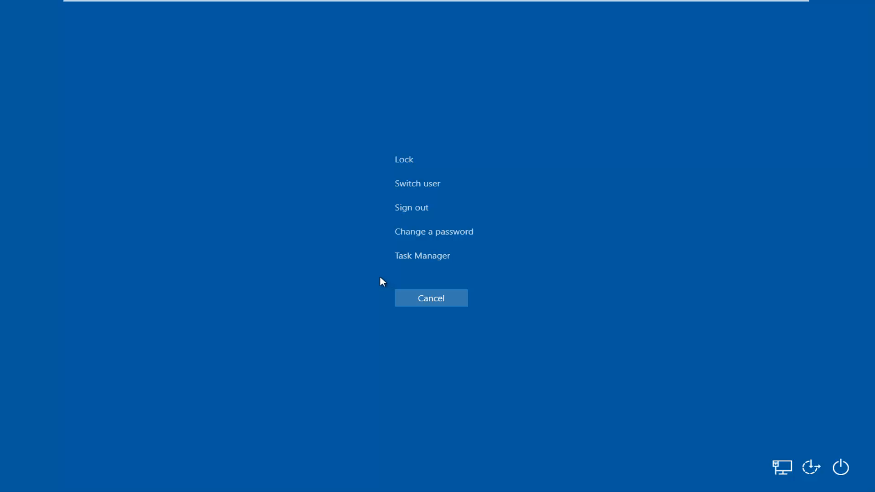
{"action": "mouse_move", "coordinate": [404, 237]}
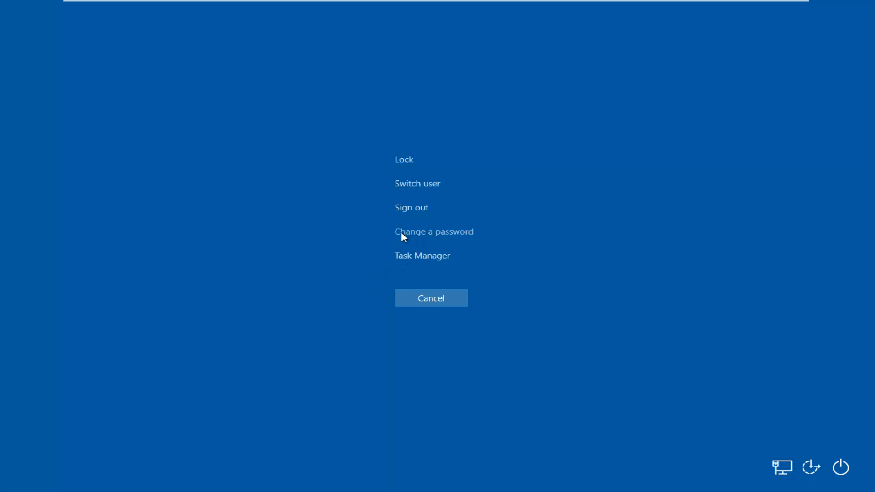
Choose 'Change a password' and place the cursor in the Old password box.
{"action": "left_click", "coordinate": [434, 232]}
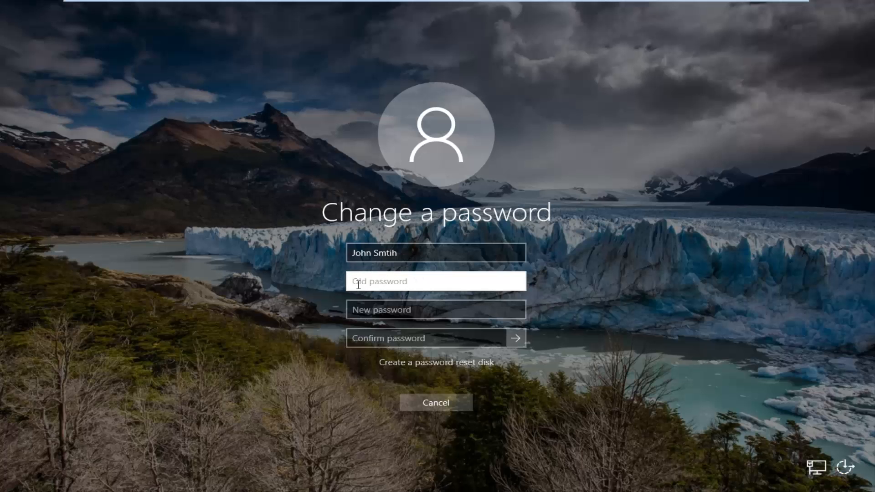
{"action": "left_click", "coordinate": [435, 310]}
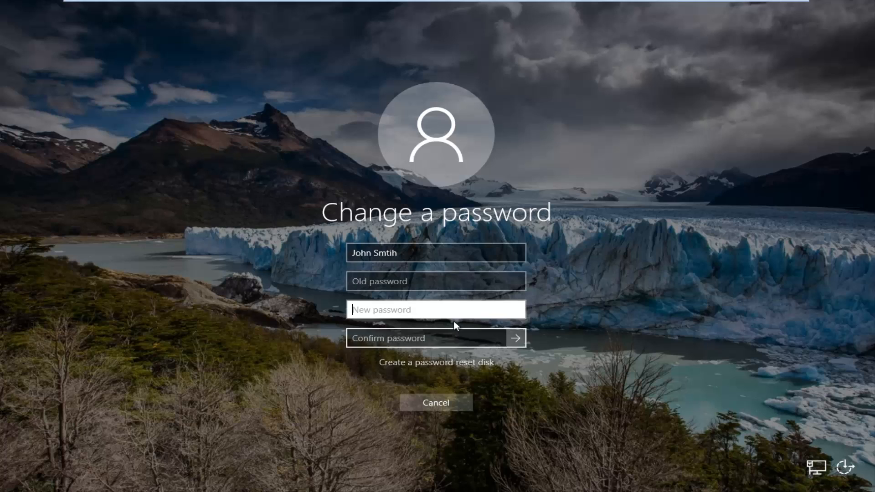
{"action": "mouse_move", "coordinate": [408, 350]}
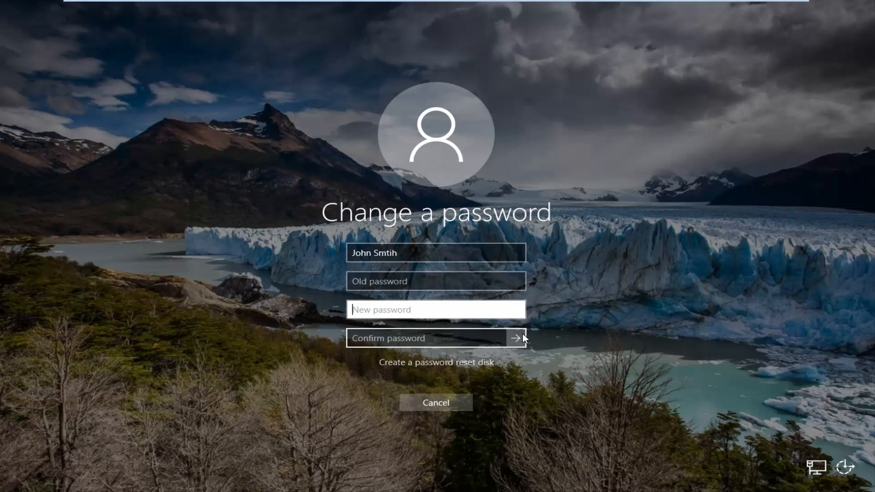
{"action": "mouse_move", "coordinate": [361, 230]}
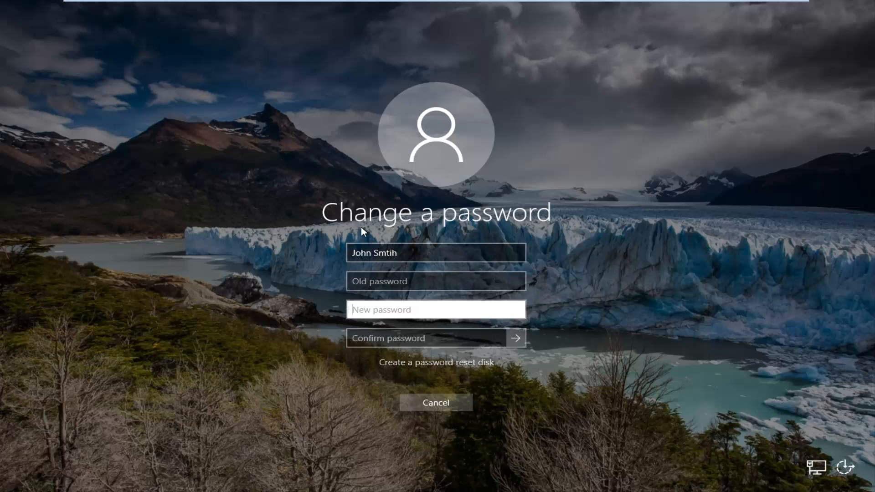
Cancel the Change a password form and the security screen to return to the desktop.
{"action": "left_click", "coordinate": [435, 402]}
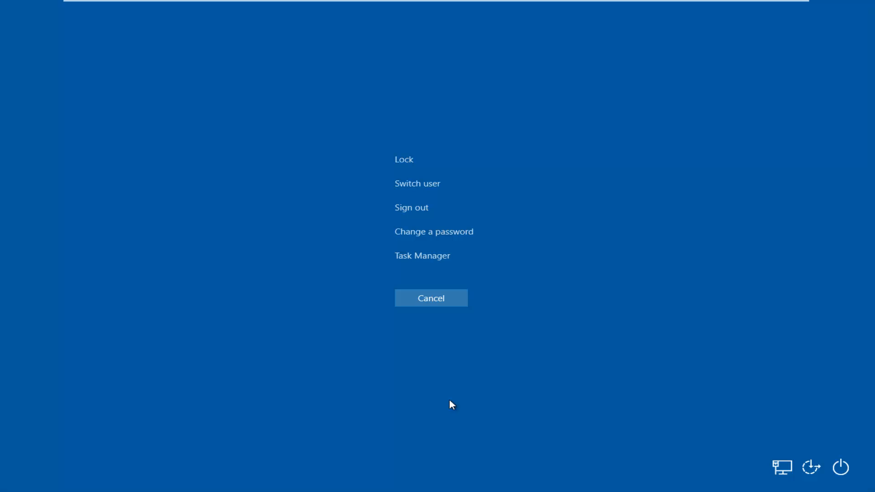
{"action": "left_click", "coordinate": [430, 297]}
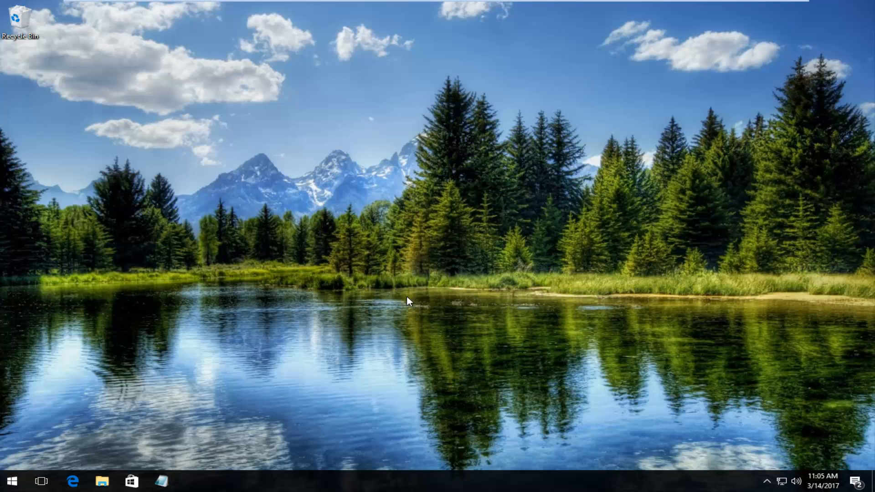
{"action": "mouse_move", "coordinate": [313, 254]}
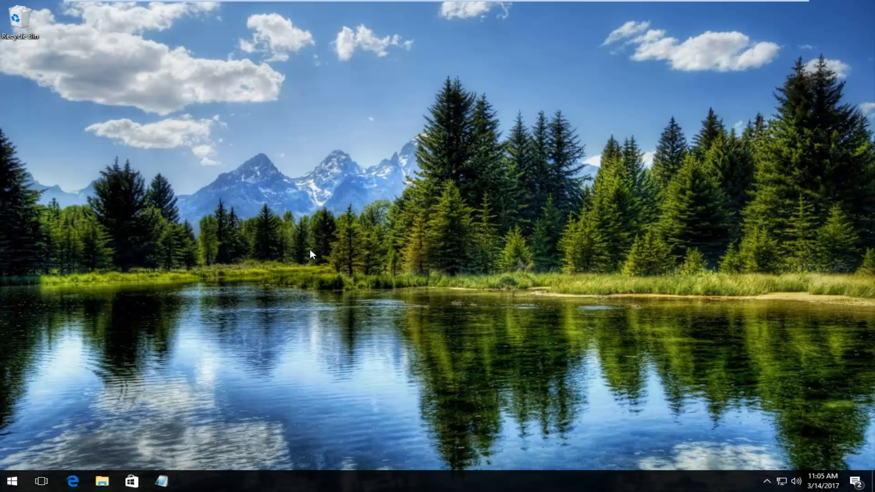